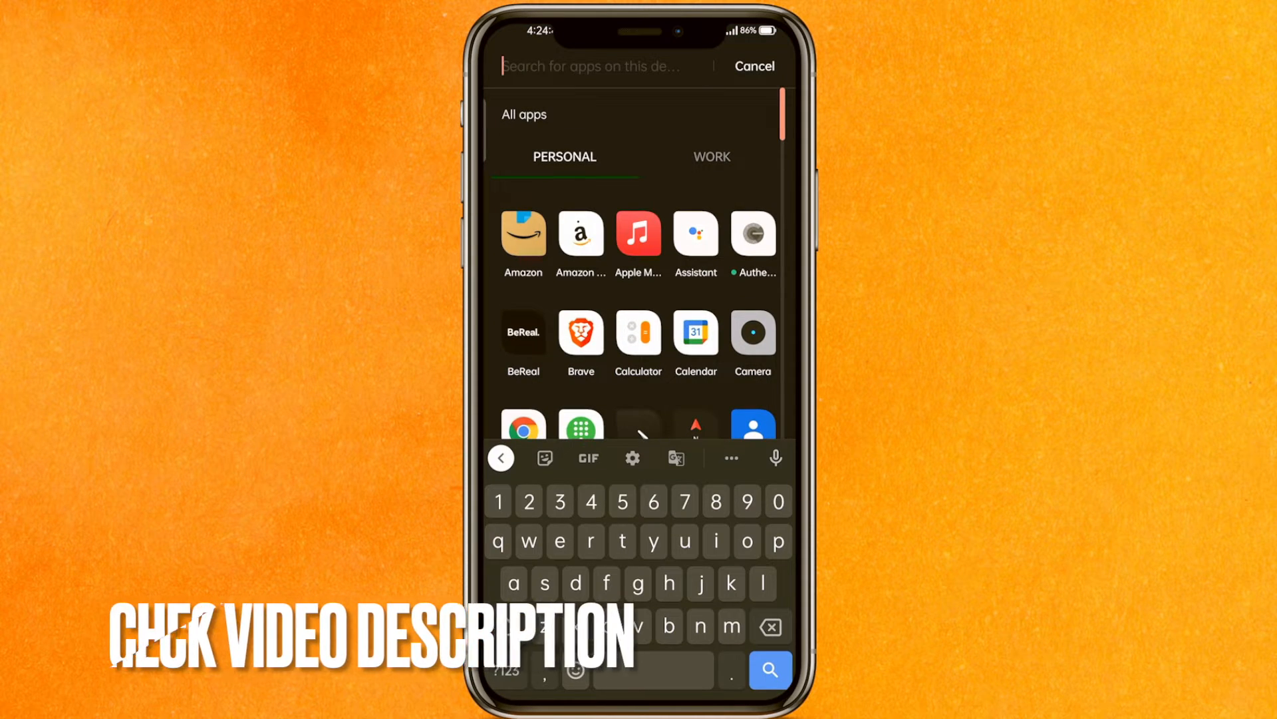
Step: Launch Play Store from app search and rerun the 'apple music' search, confirming it shows Open
type("pl")
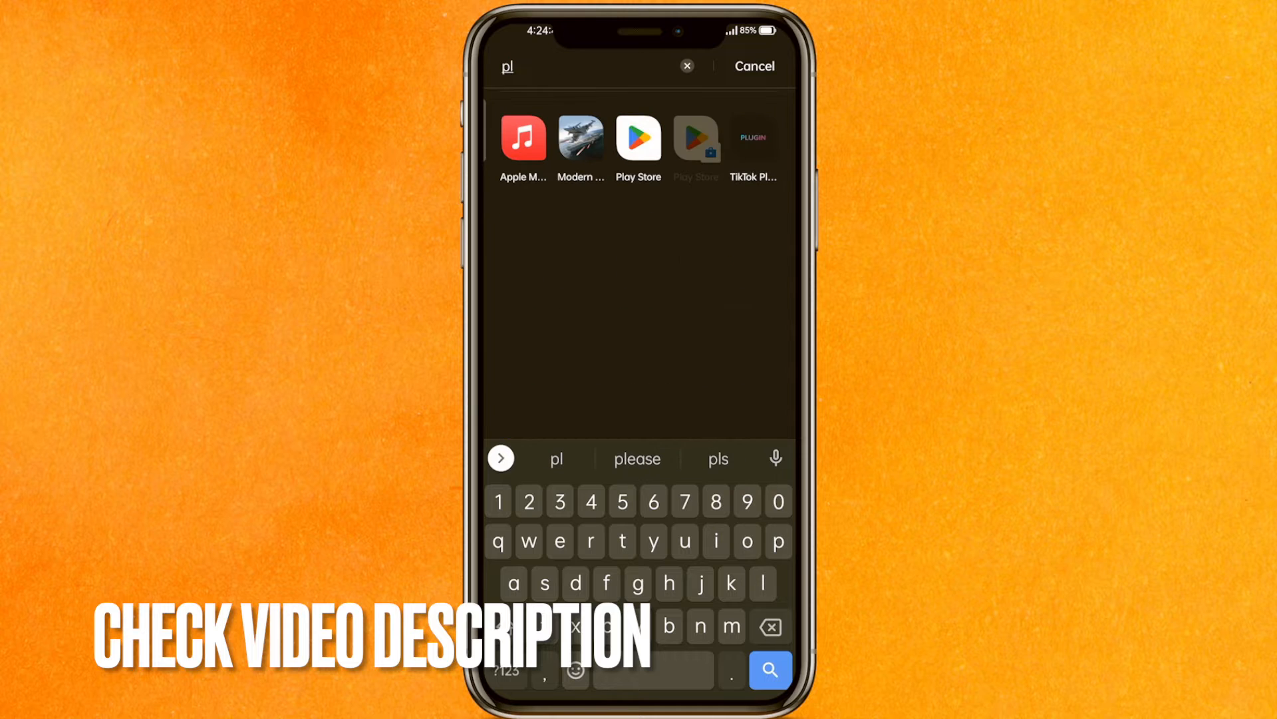
left_click(687, 65)
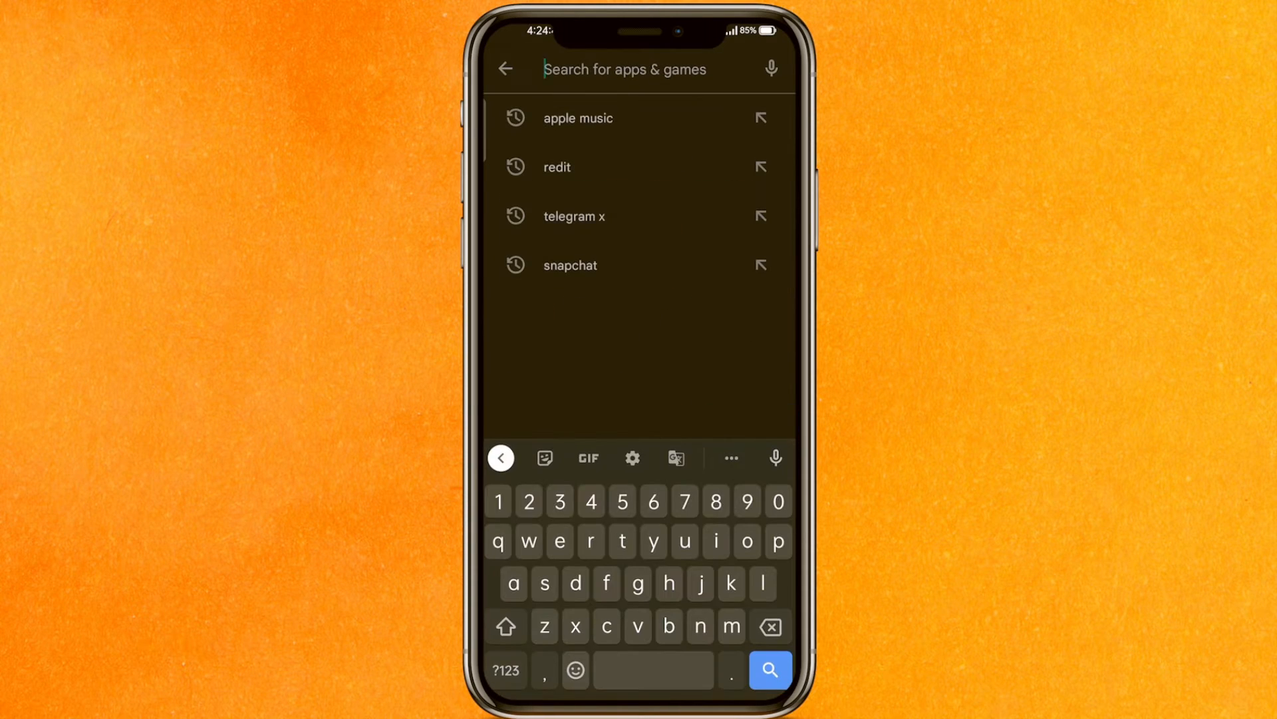
left_click(578, 119)
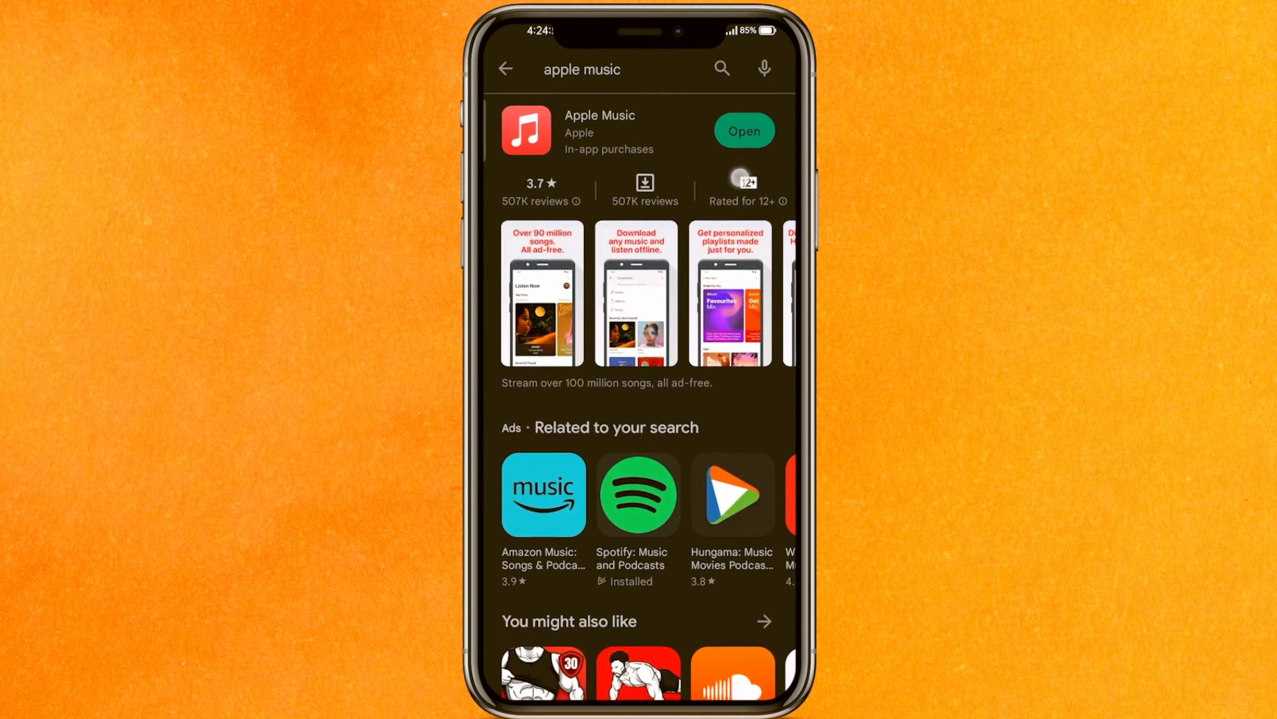
scroll("up", 3)
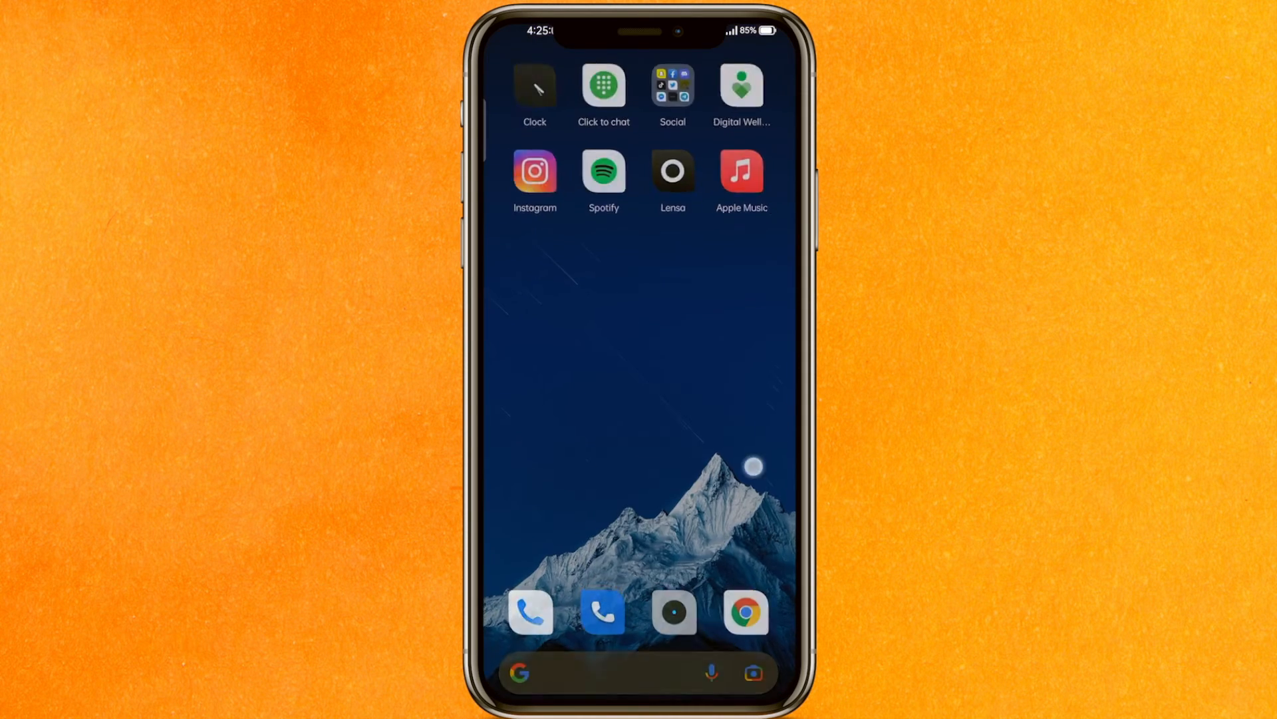
Step: Launch Settings via an 'se' app search and go to App management
type("se")
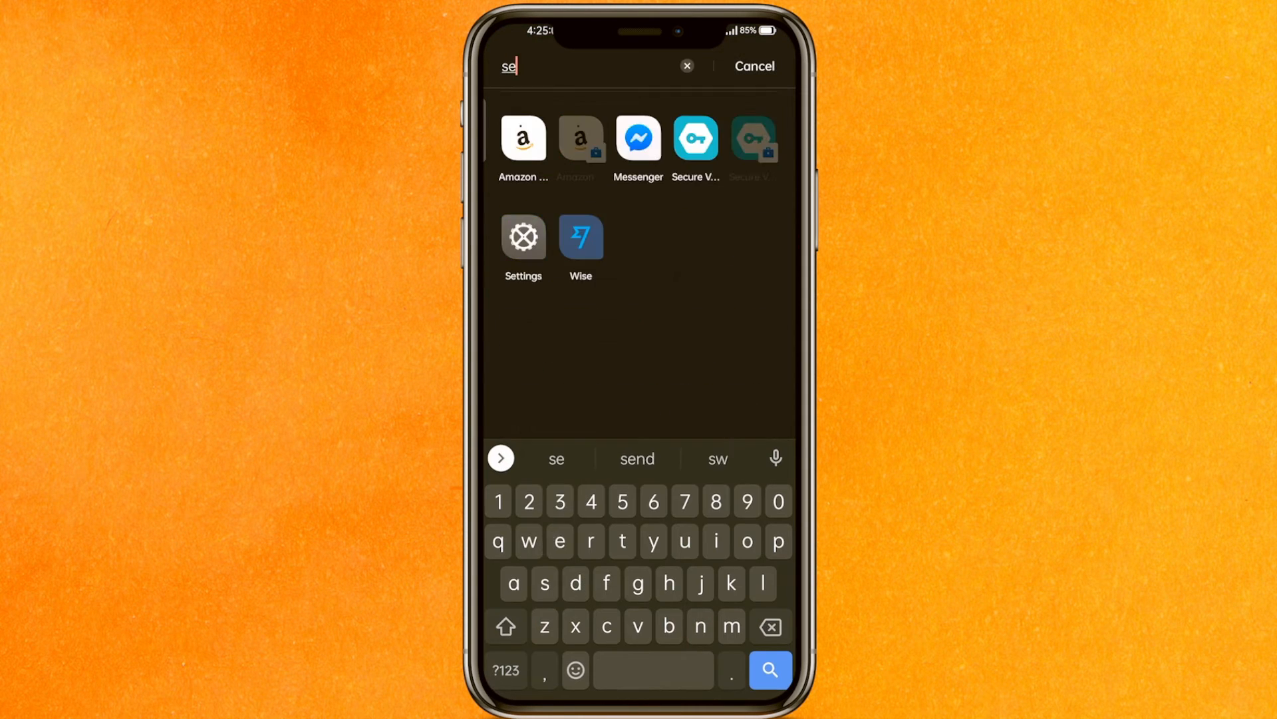
left_click(523, 236)
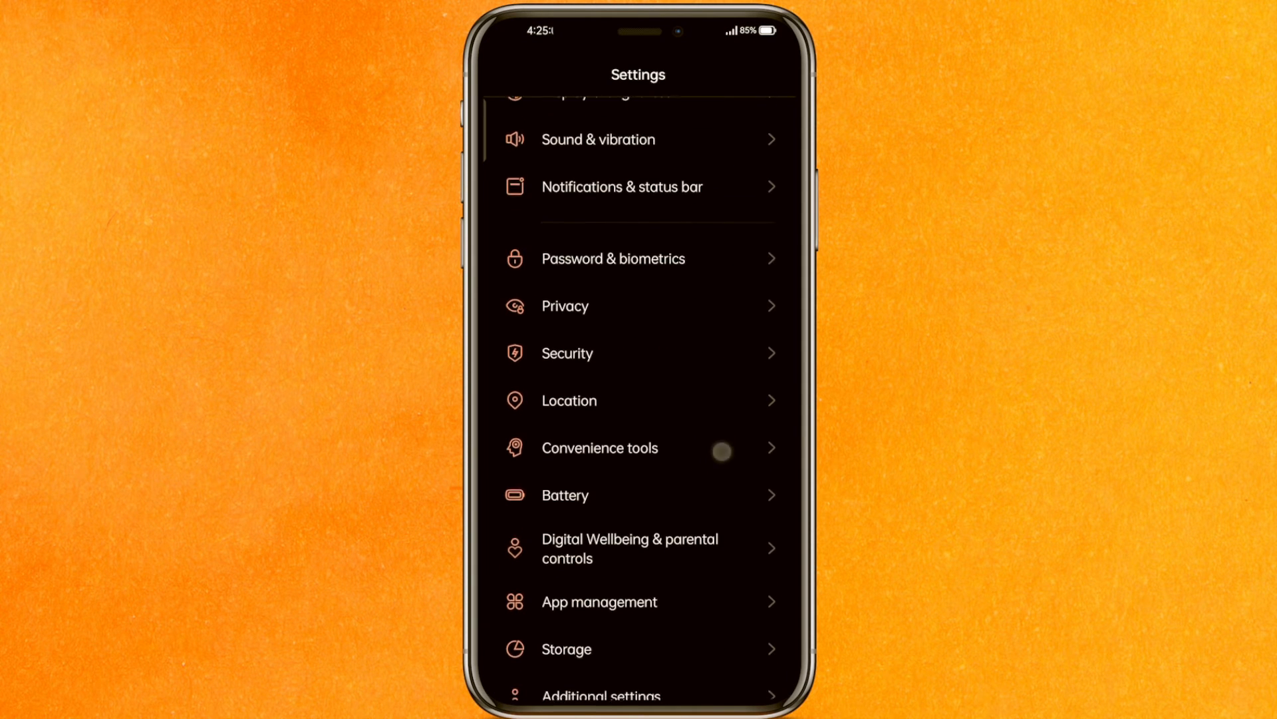
left_click(598, 601)
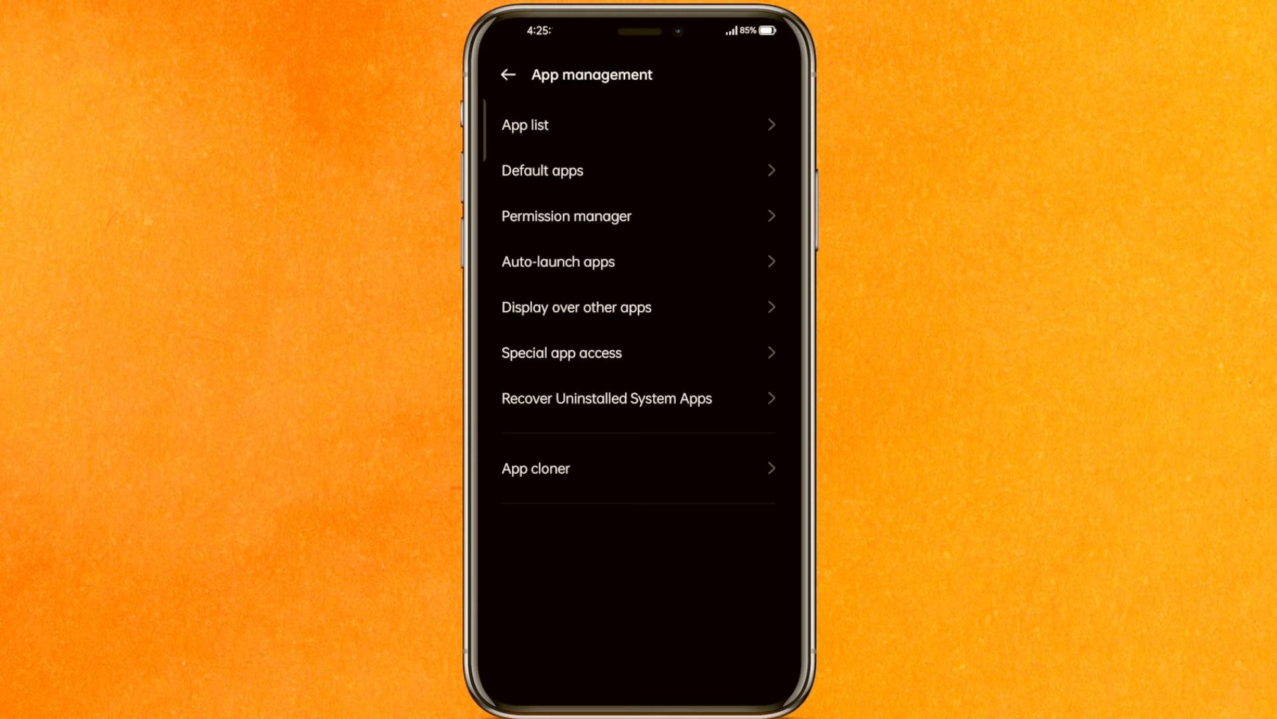